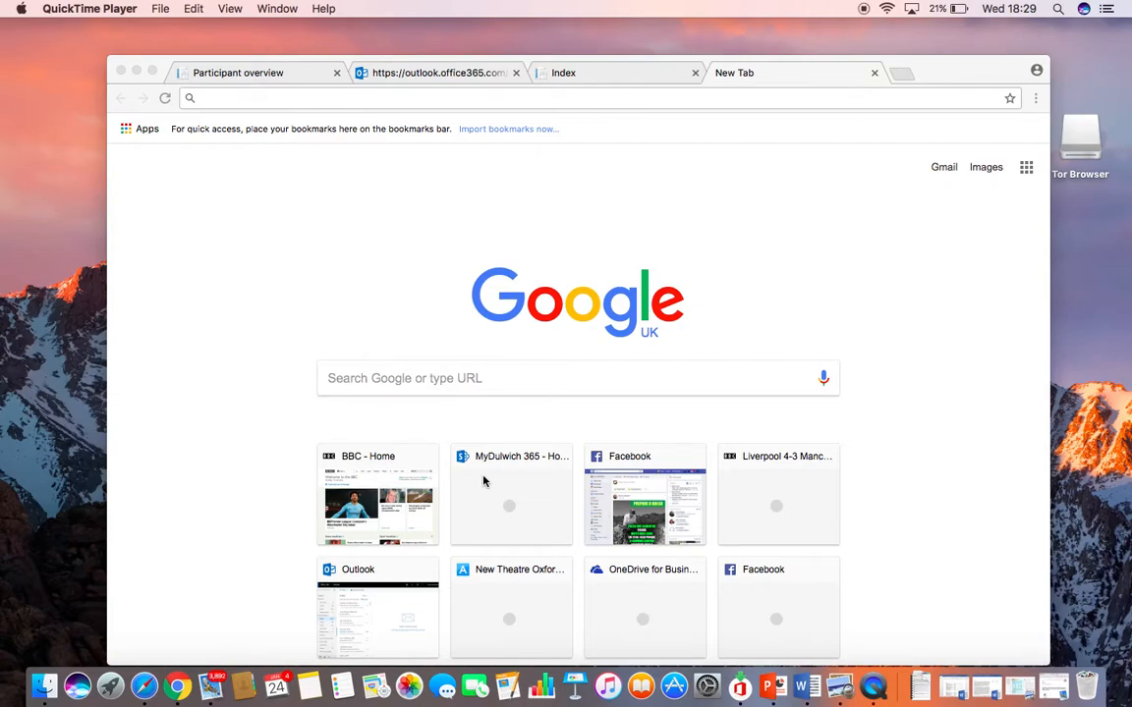
mouse_move(498, 437)
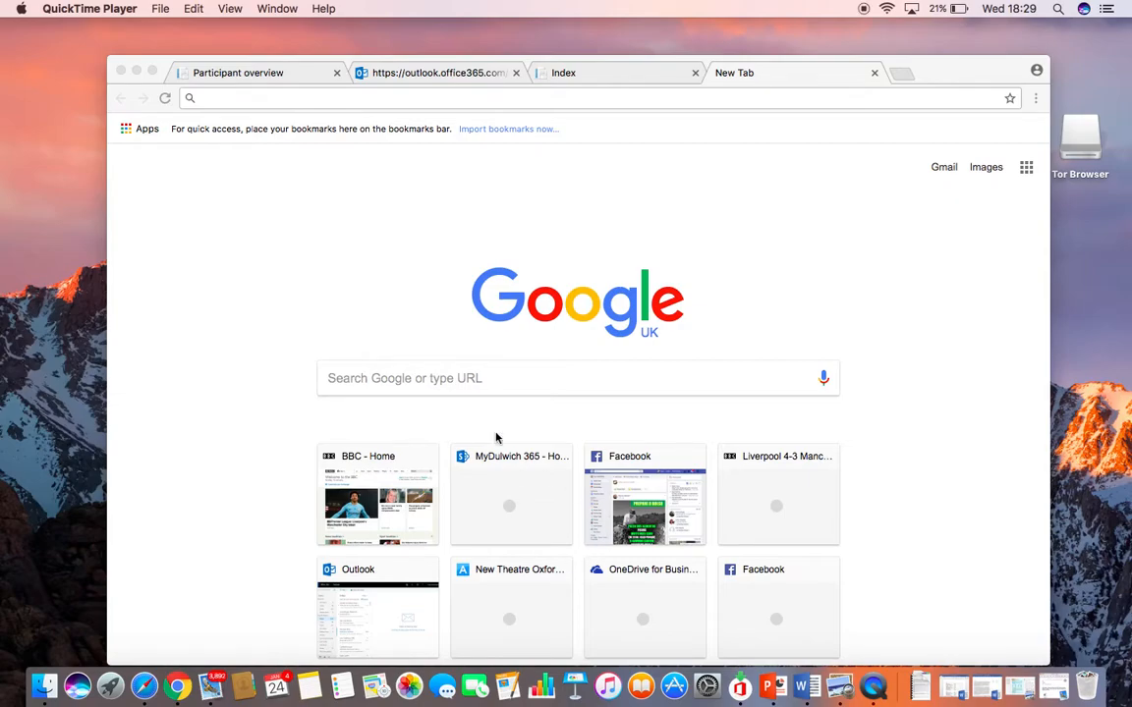
mouse_move(392, 102)
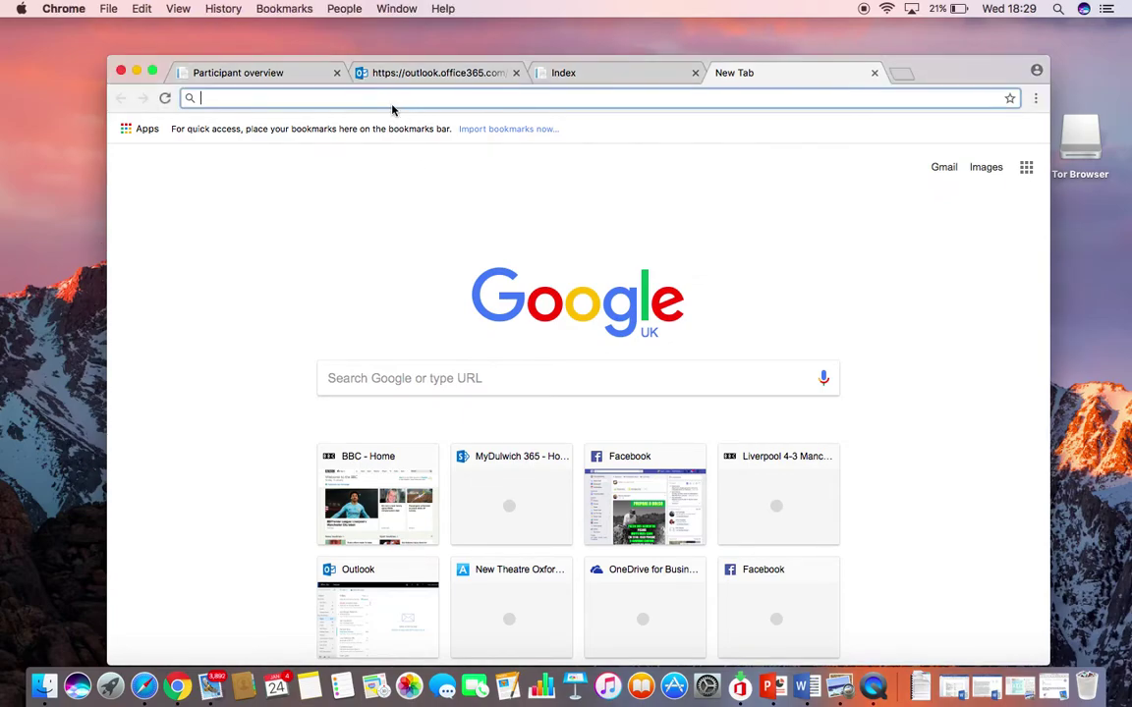
Step: Run a Google search for 'assessors report dofe' from a new tab
text(ass)
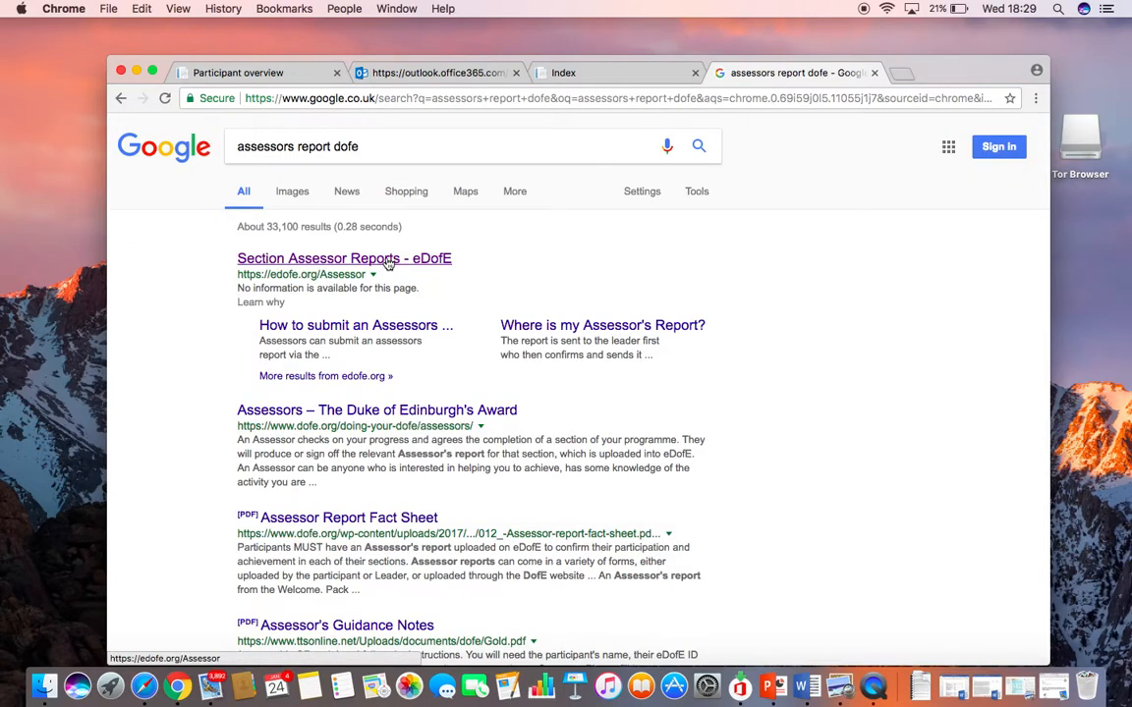
mouse_move(393, 268)
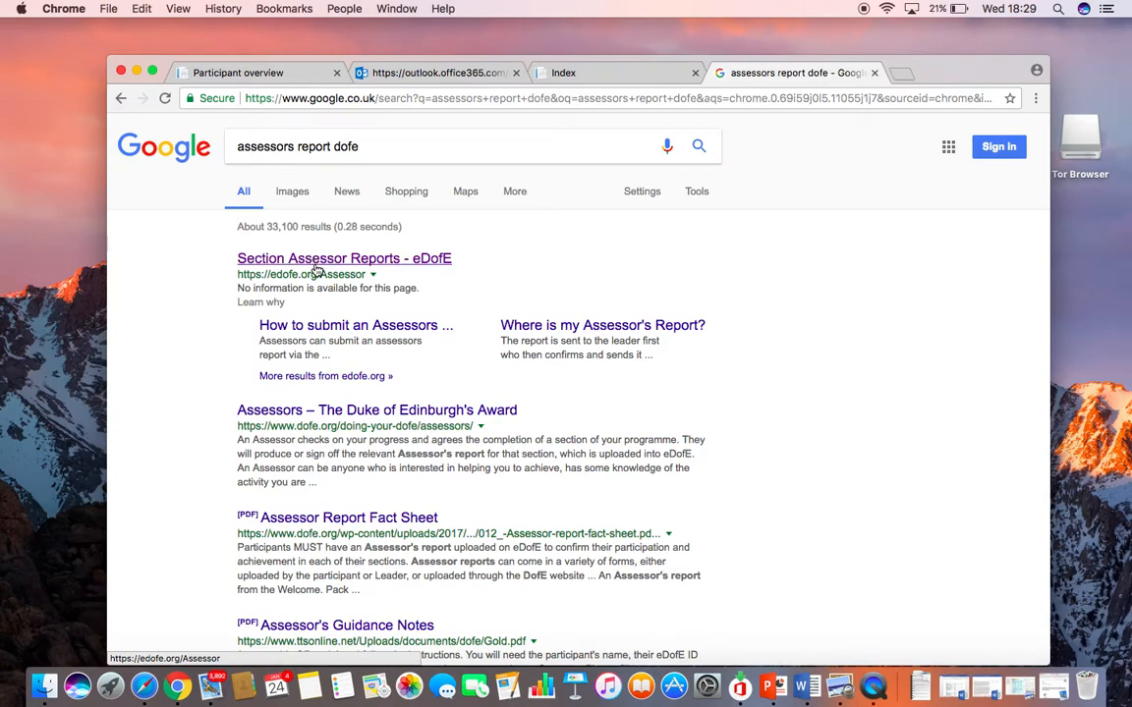
Step: Open the 'Section Assessor Reports - eDofE' result at edofe.org/Assessor
click(344, 258)
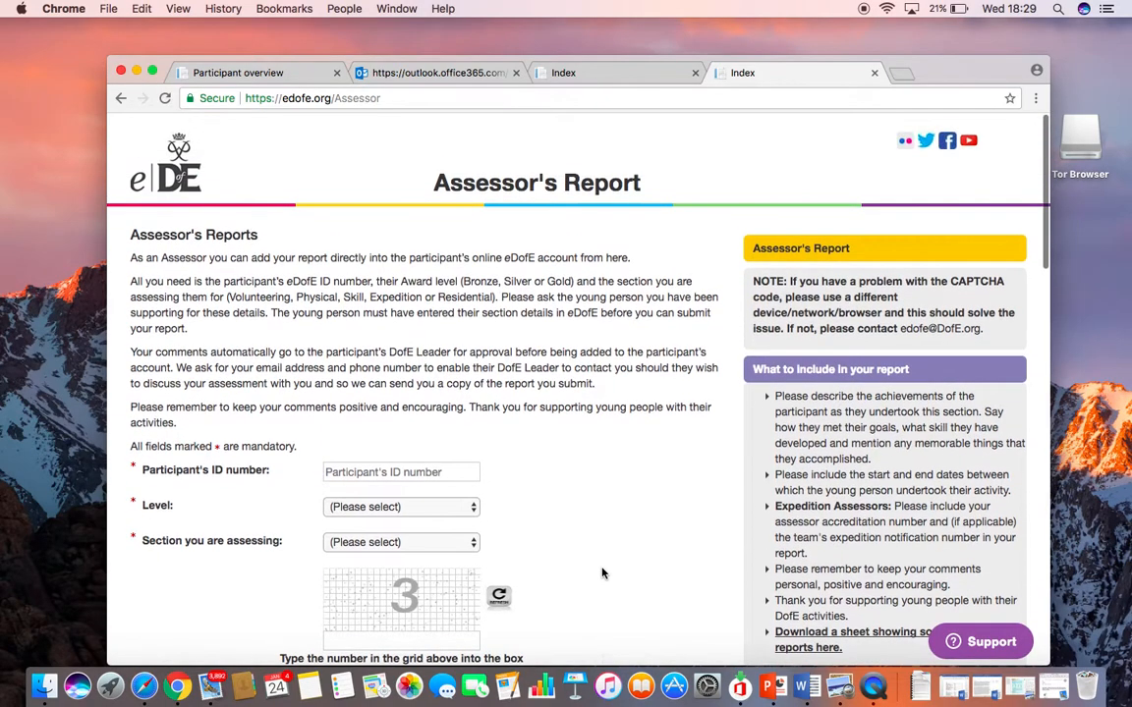
scroll(down, 3)
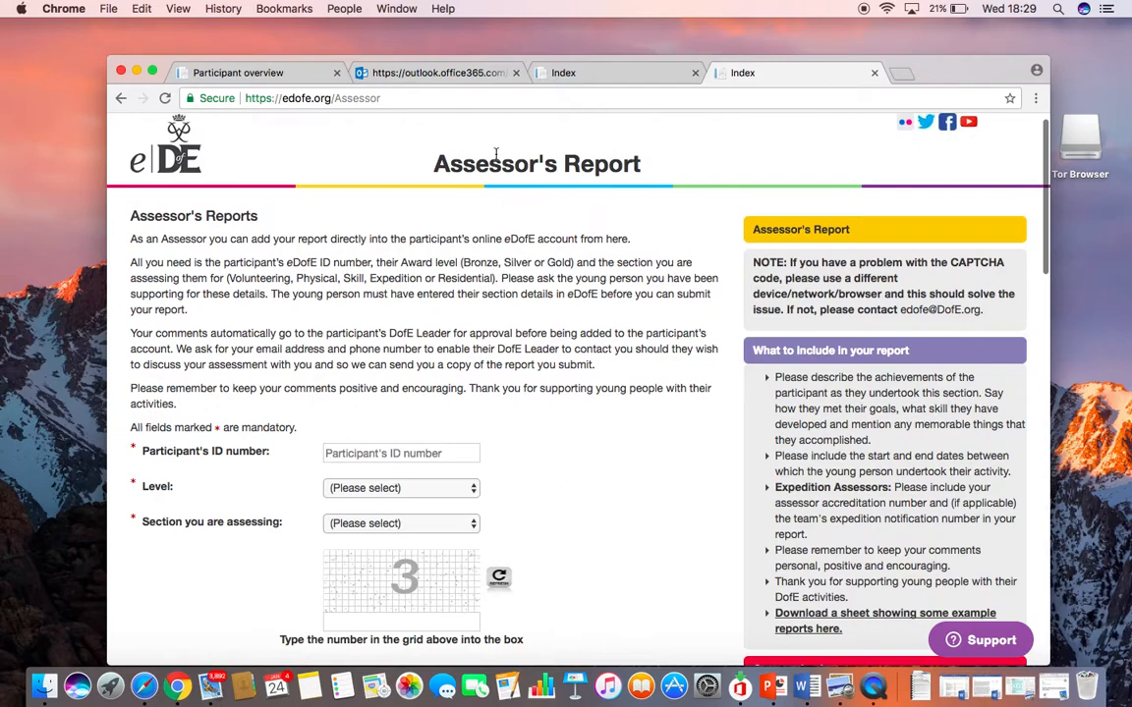
click(244, 98)
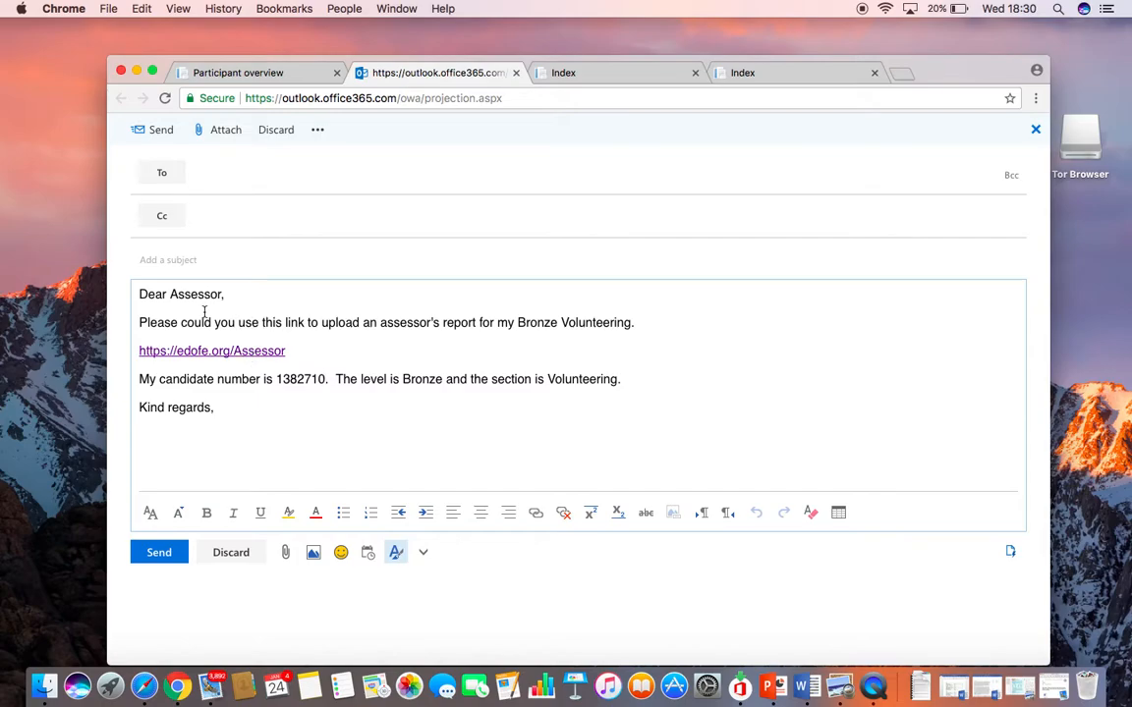
mouse_move(317, 339)
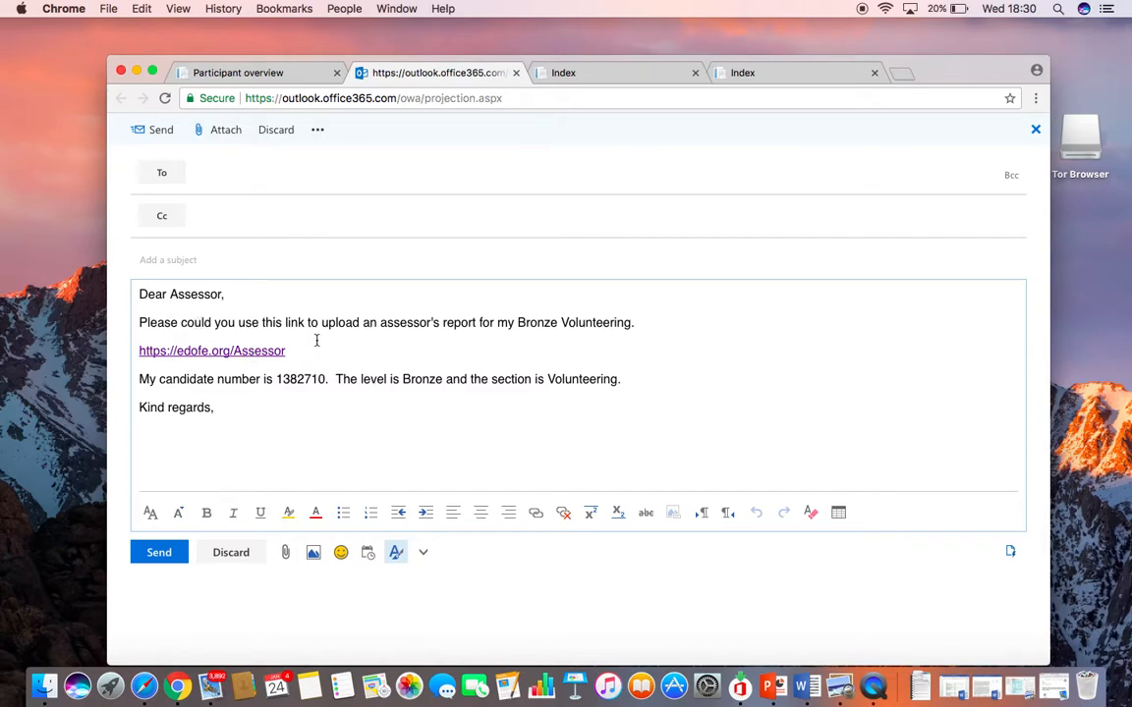
mouse_move(538, 362)
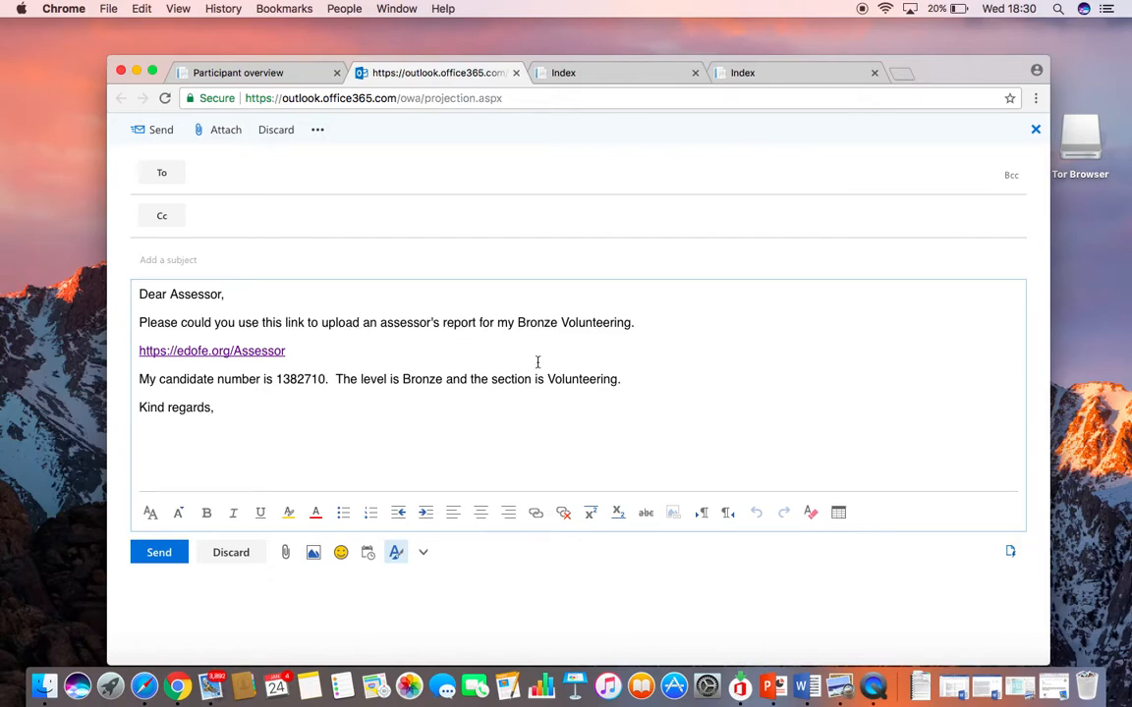
mouse_move(285, 356)
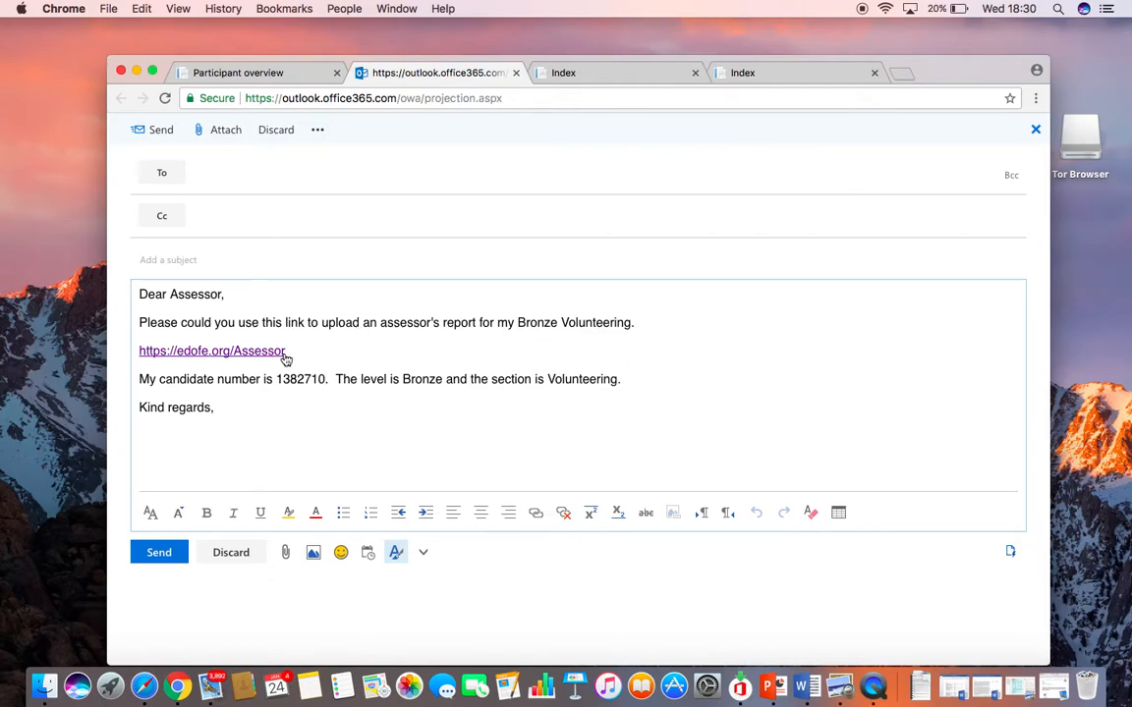
mouse_move(422, 243)
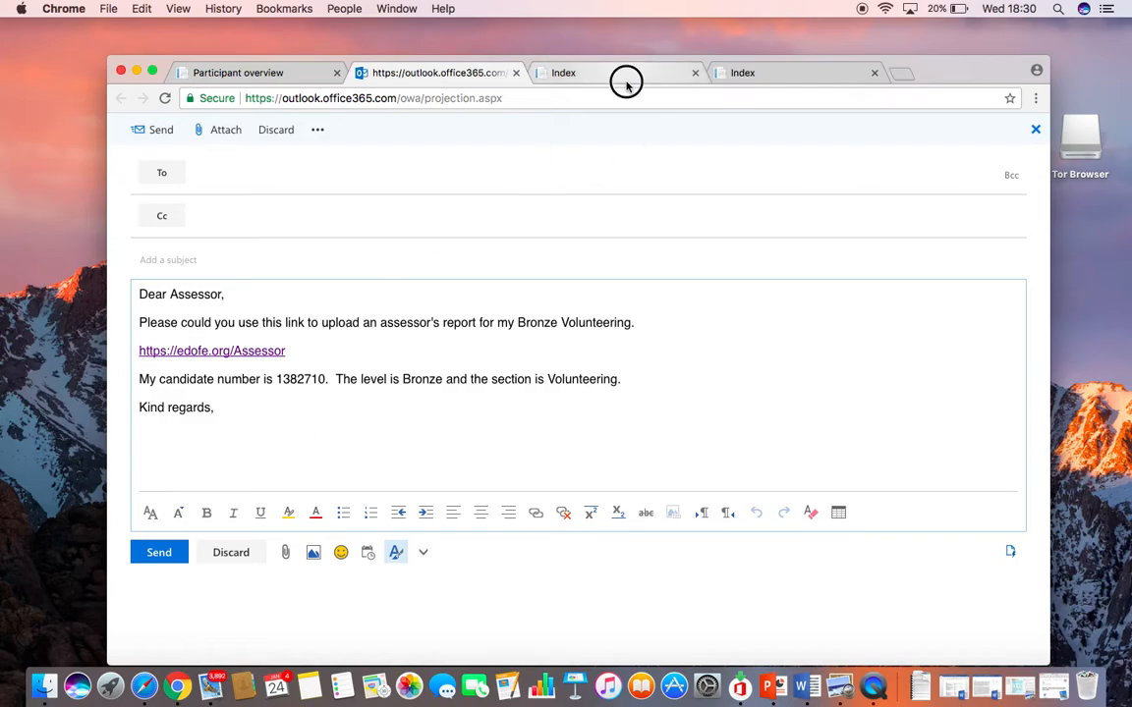
click(237, 72)
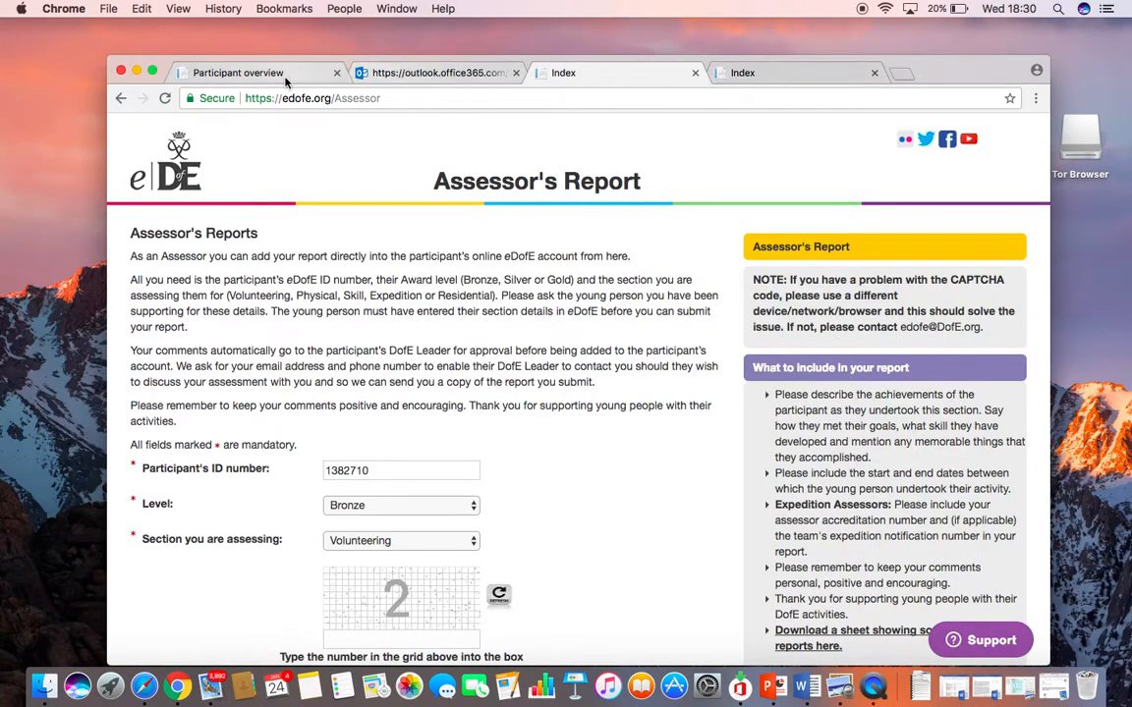
click(247, 72)
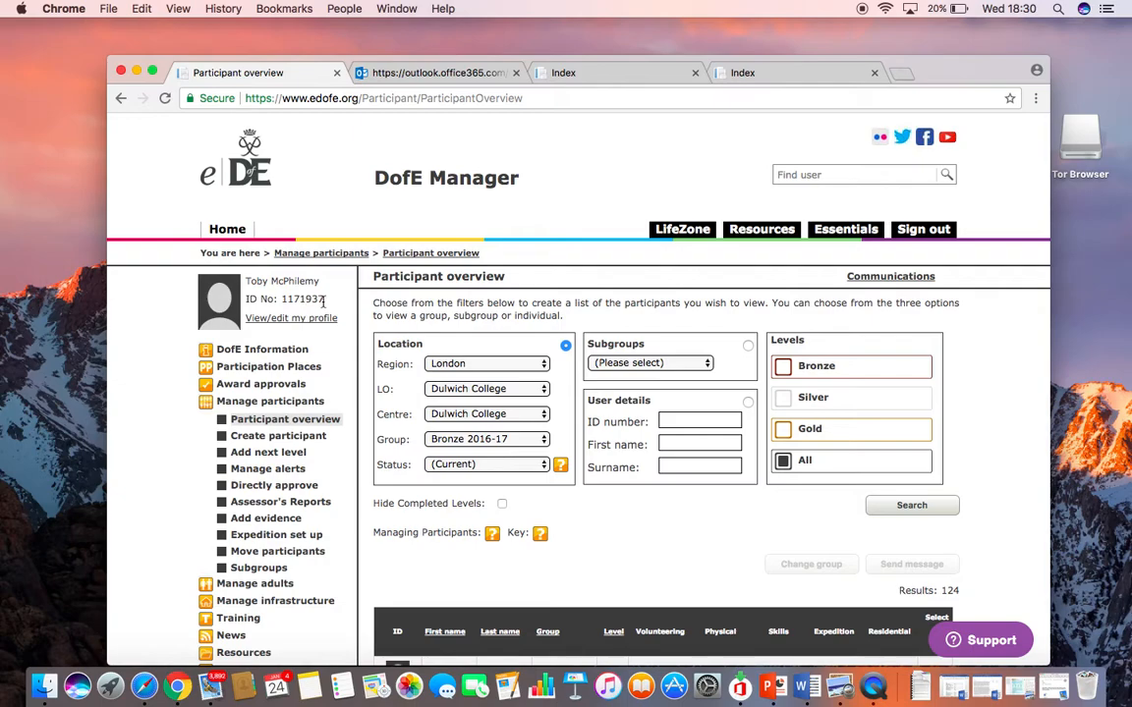
double_click(285, 299)
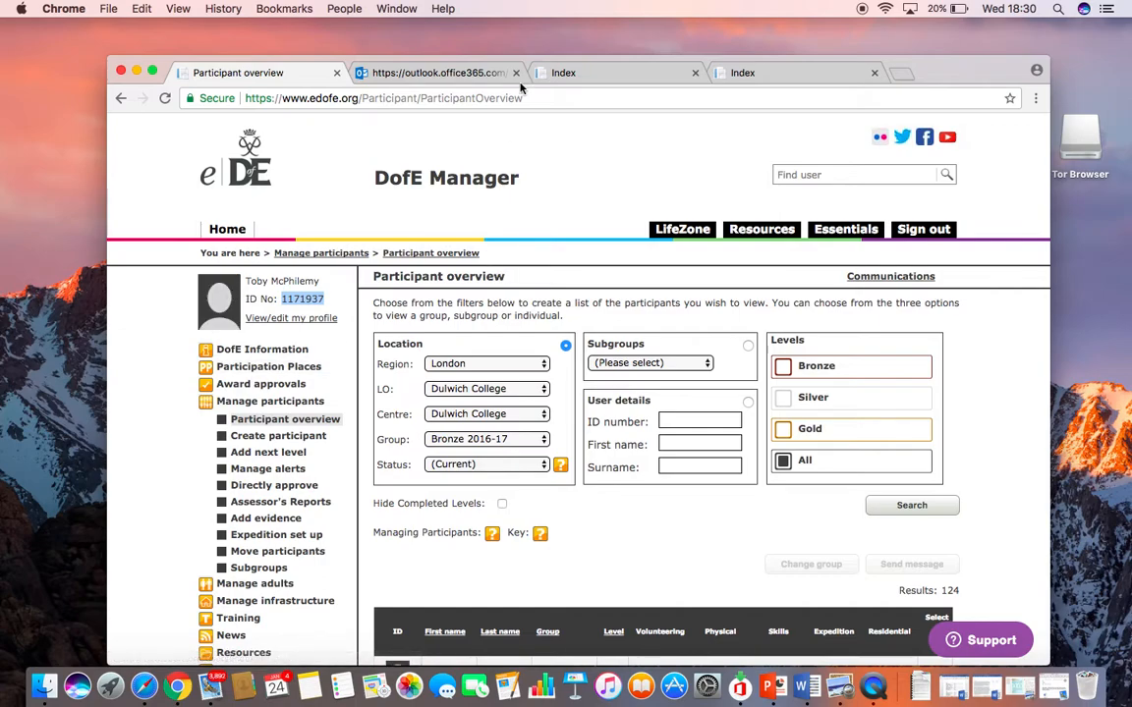
mouse_move(608, 90)
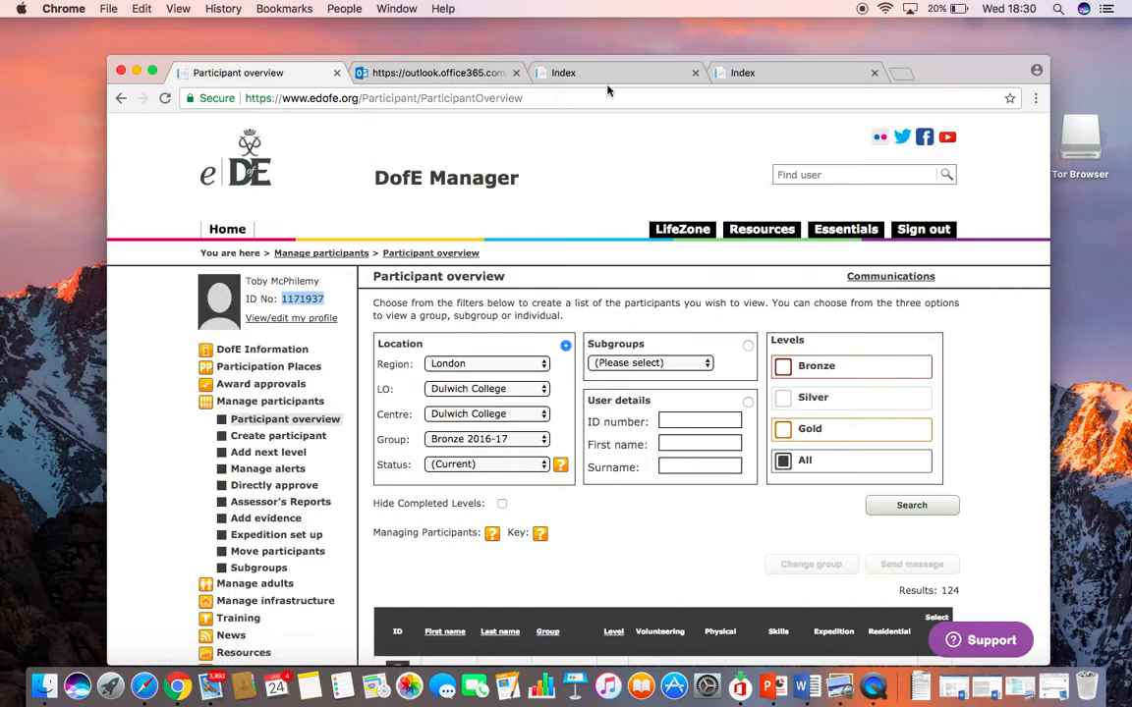
click(437, 71)
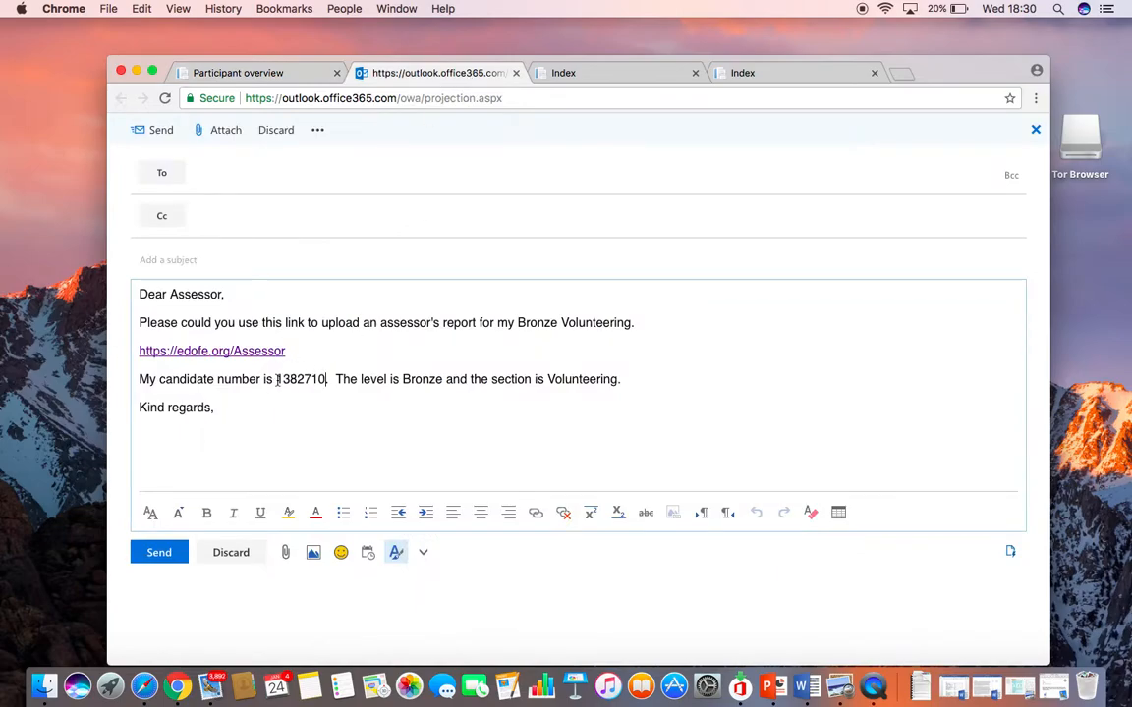
double_click(302, 379)
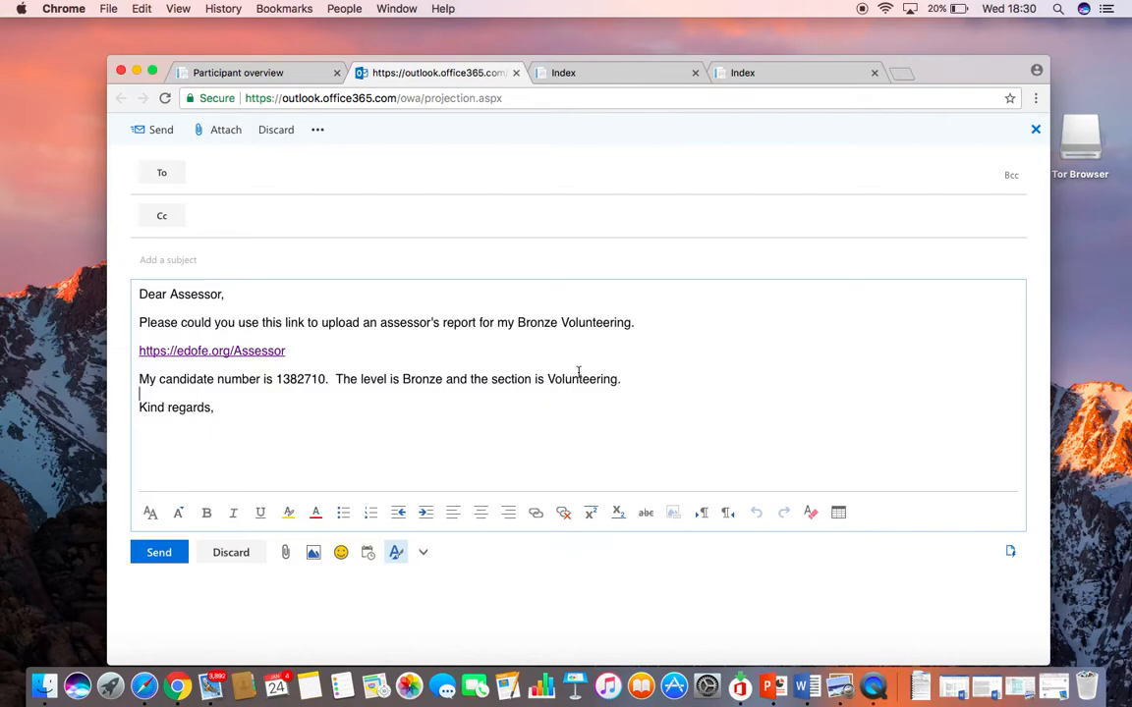
click(213, 407)
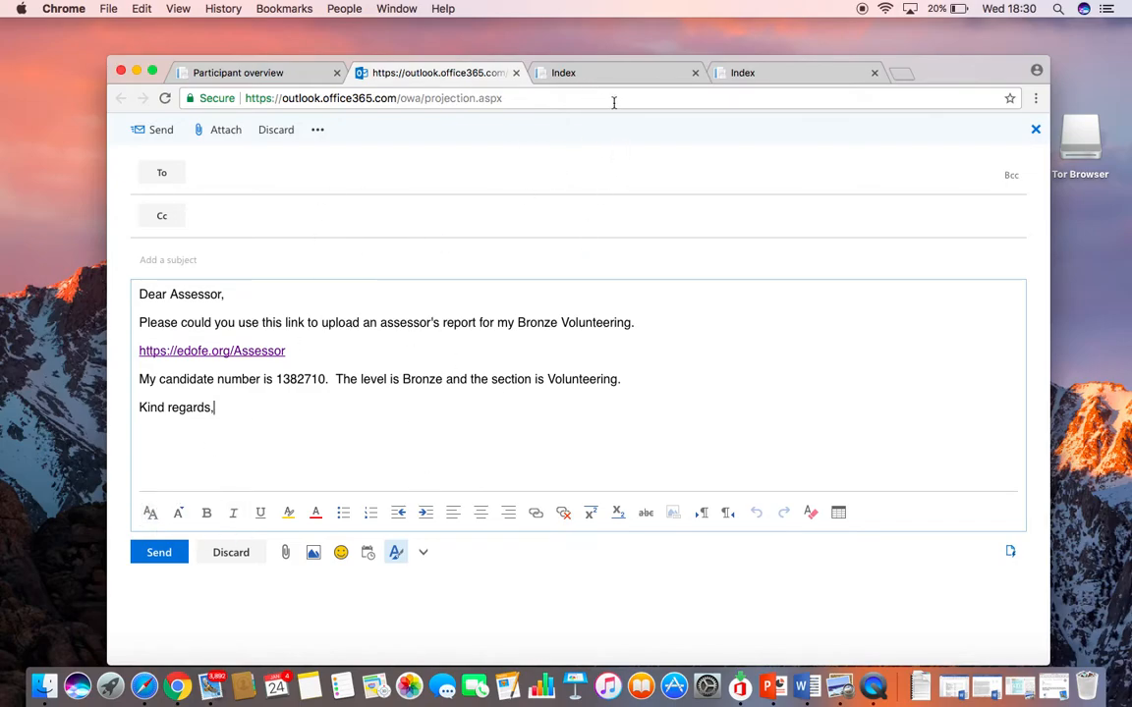
mouse_move(535, 264)
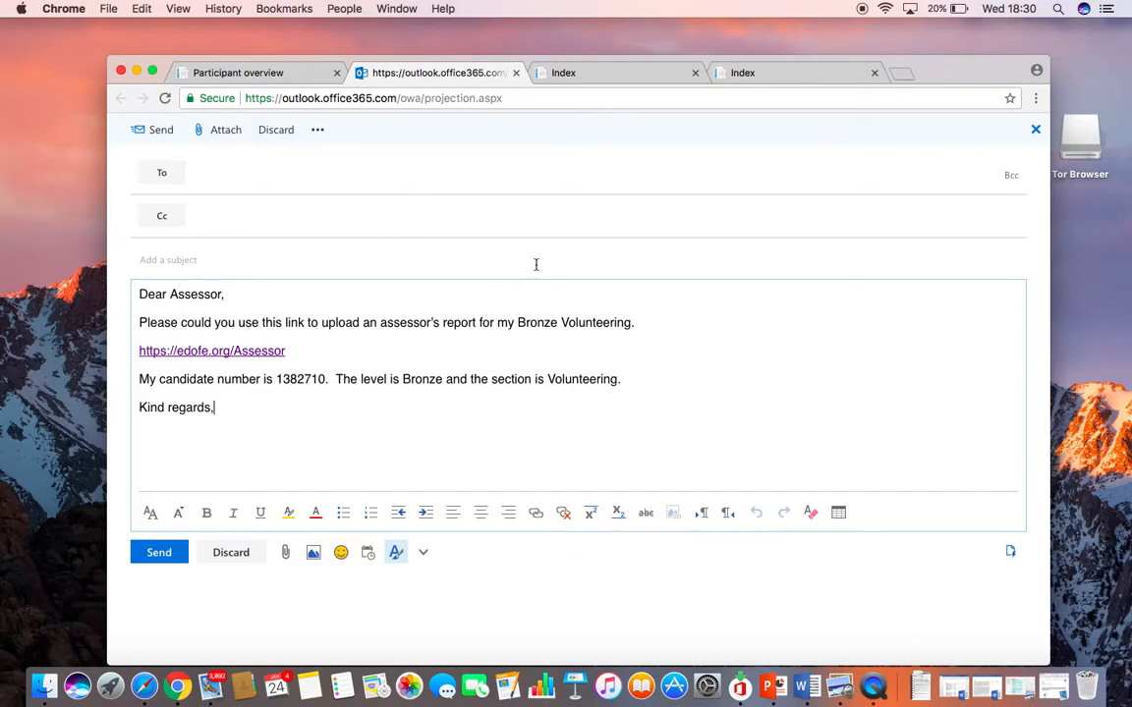
click(766, 73)
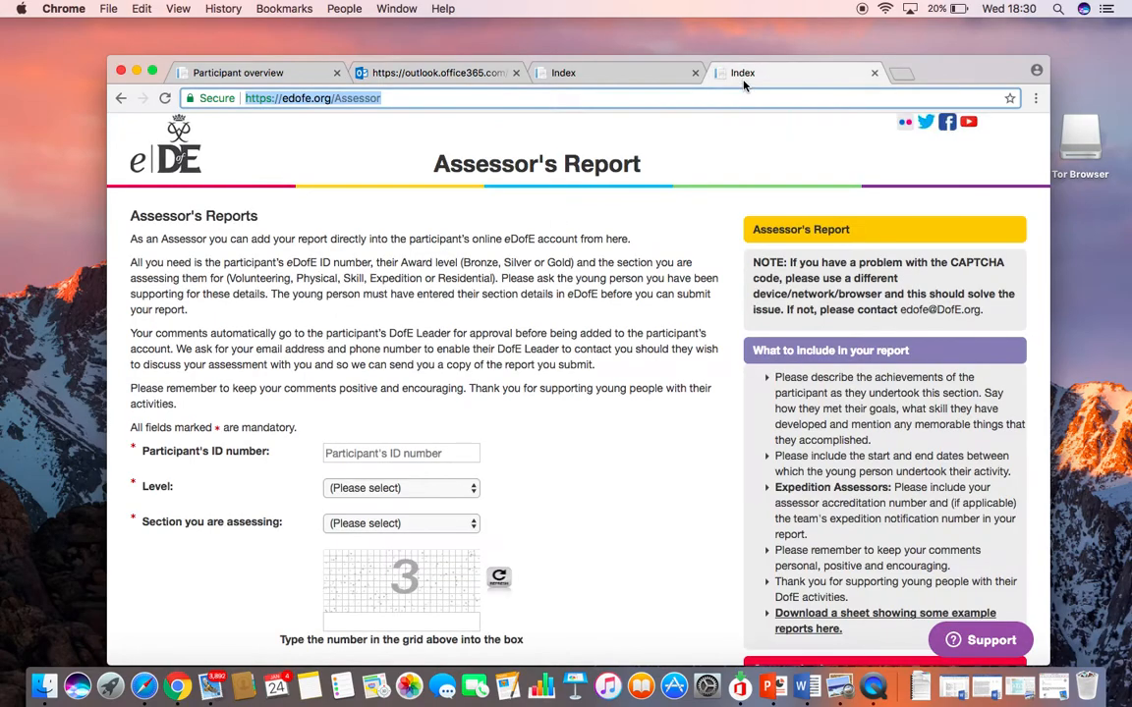
scroll(down, 3)
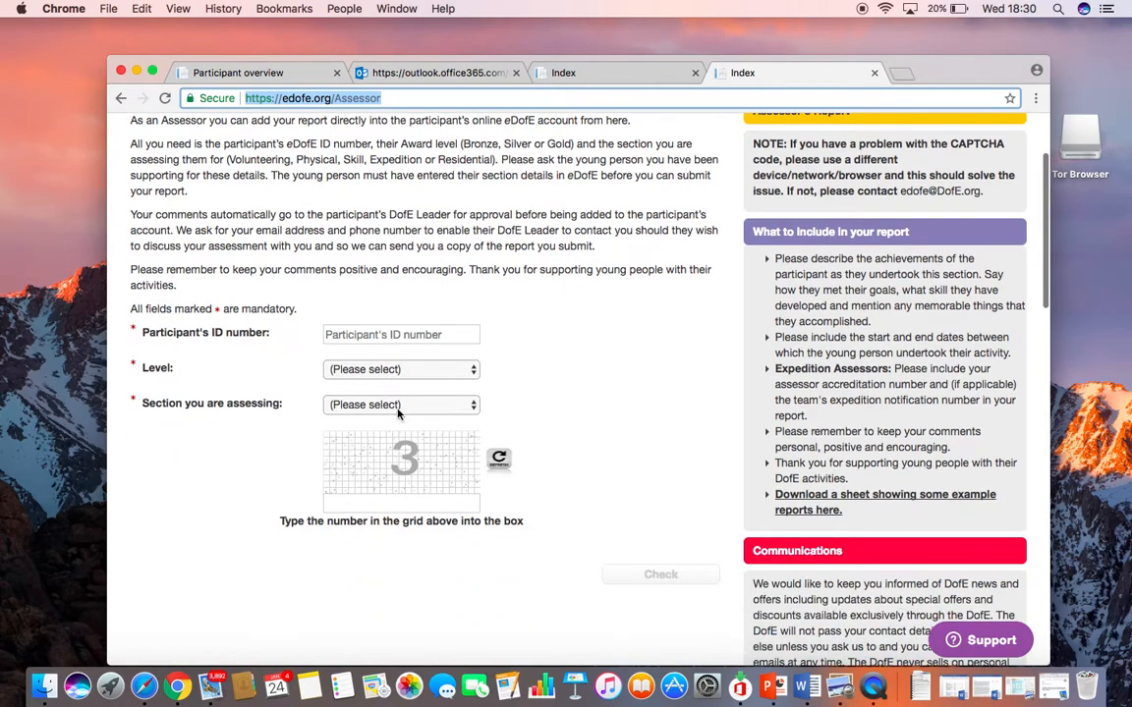
click(401, 334)
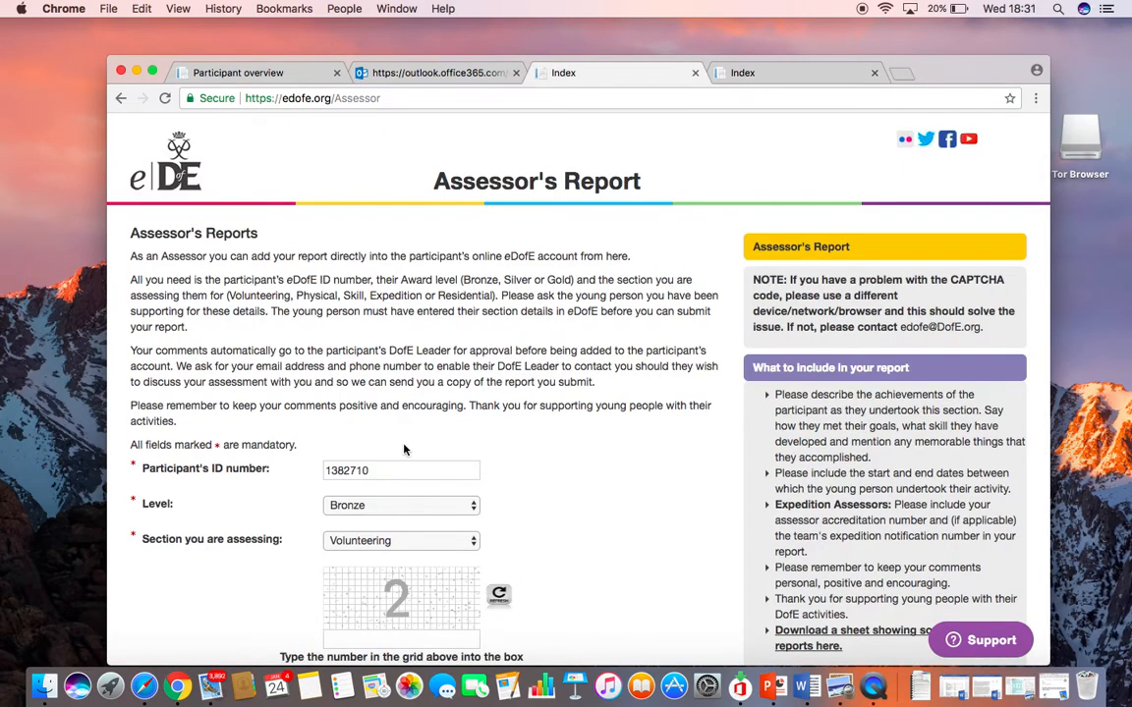
scroll(down, 3)
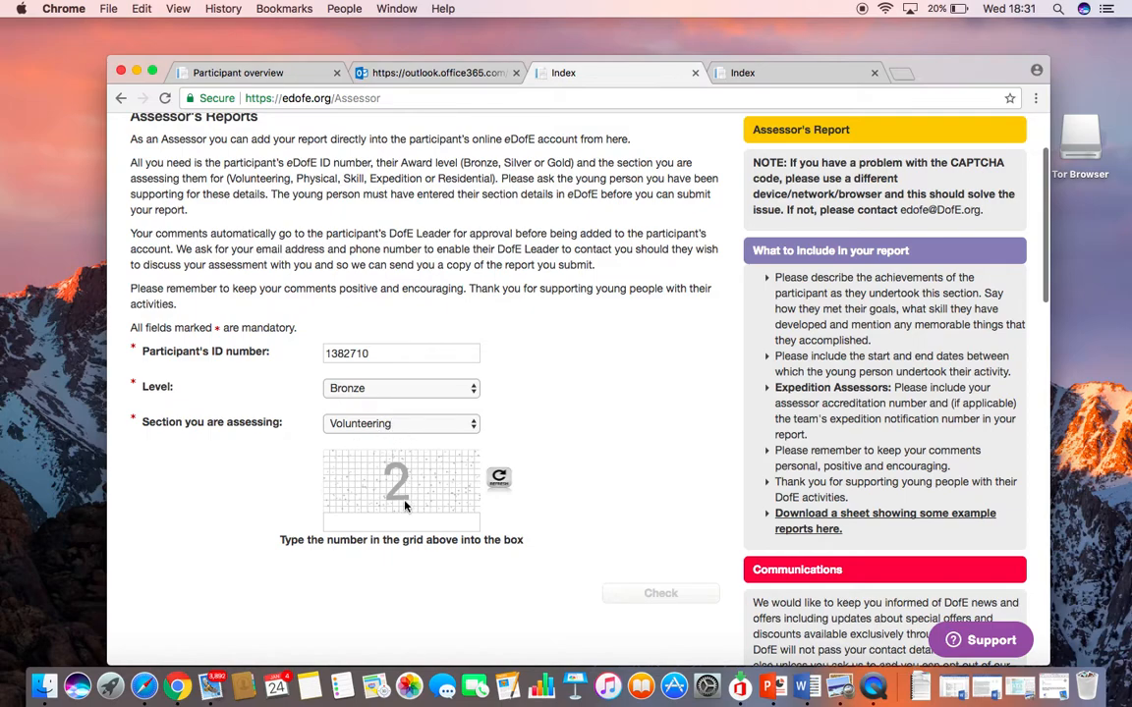
Step: Answer the captcha with 2, then refresh it and retry with 6
text(2)
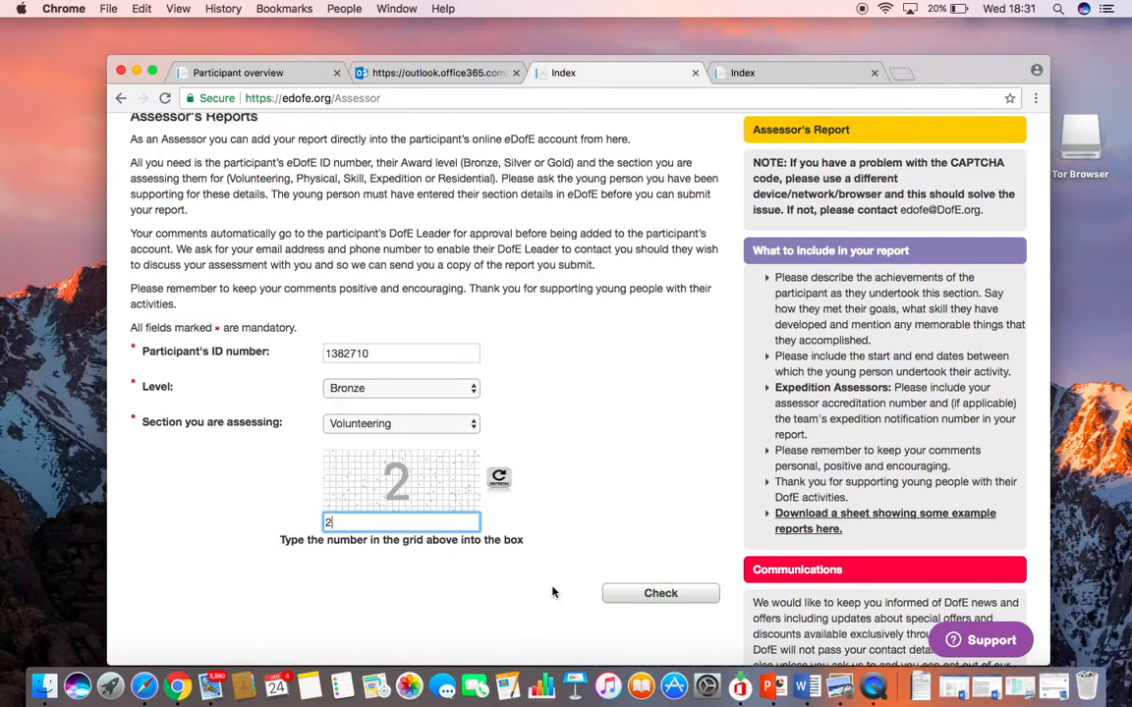
click(660, 593)
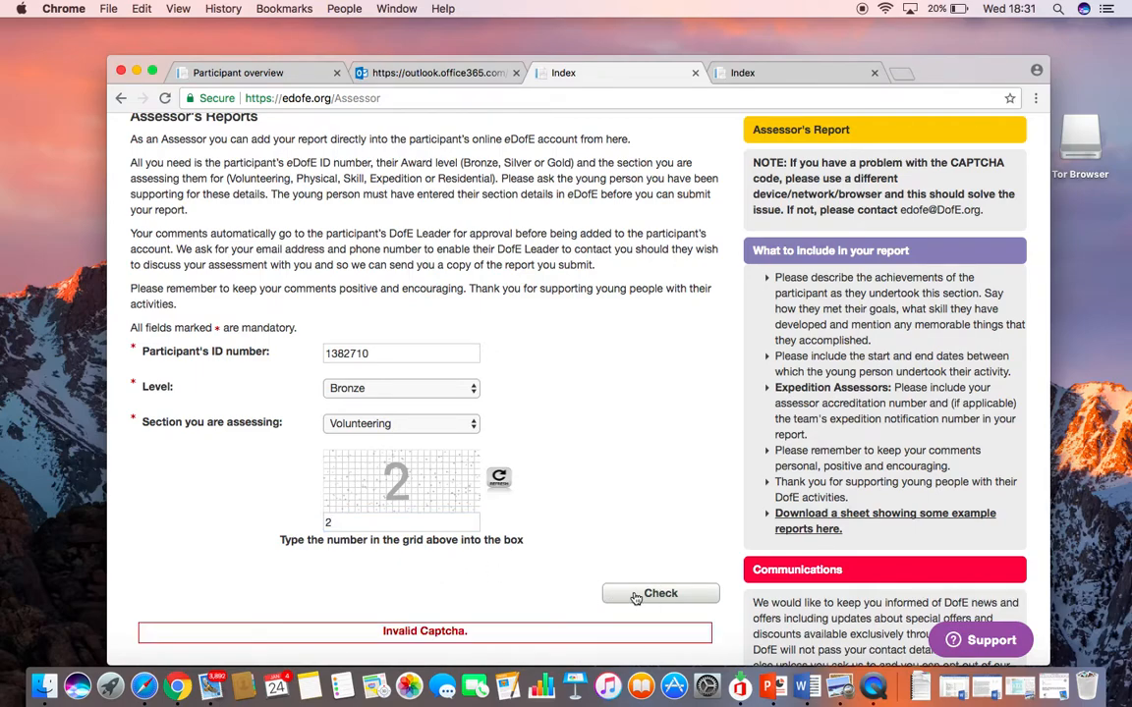
click(400, 521)
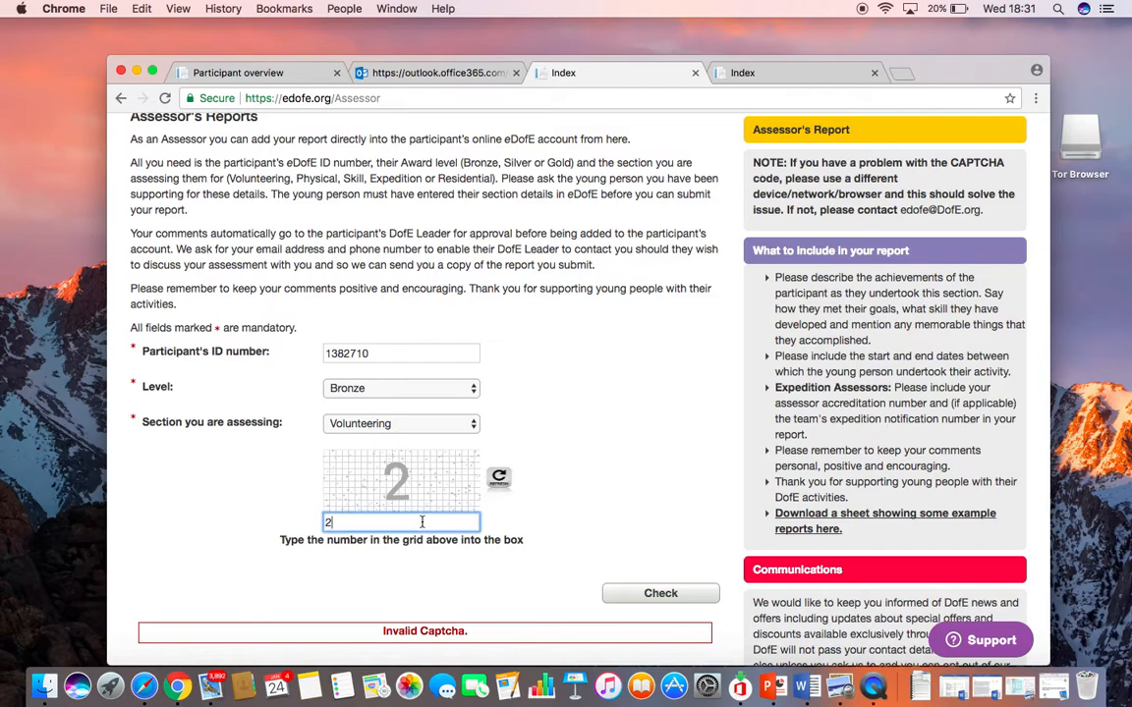
click(500, 479)
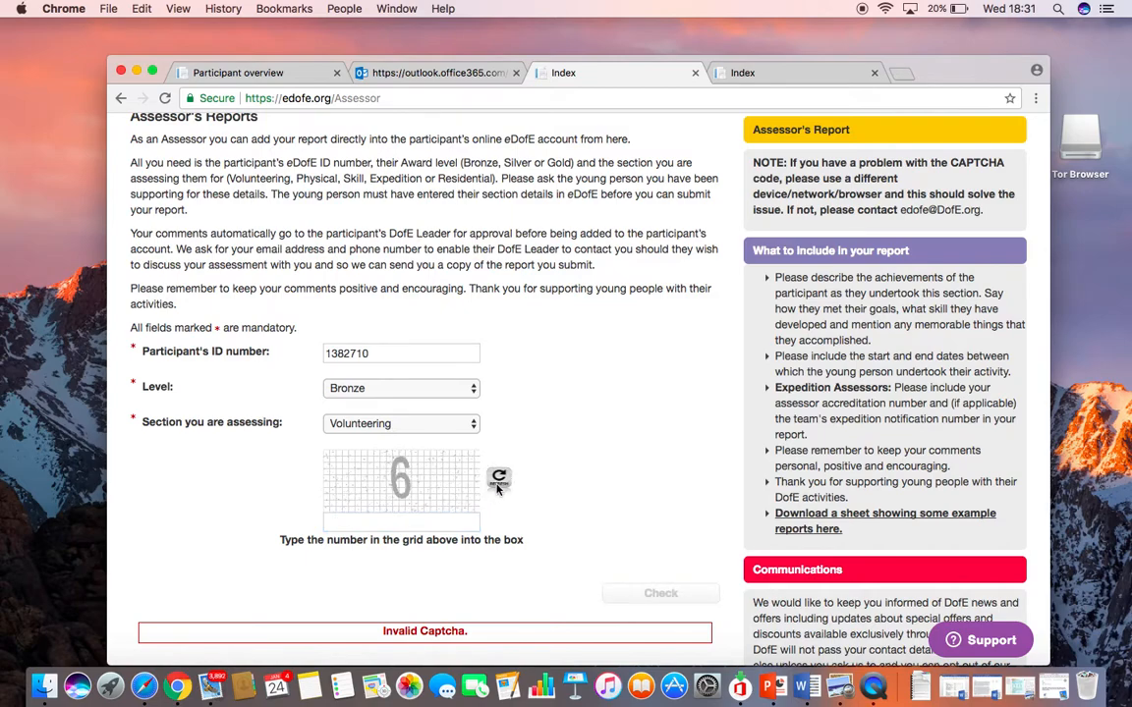
text(6)
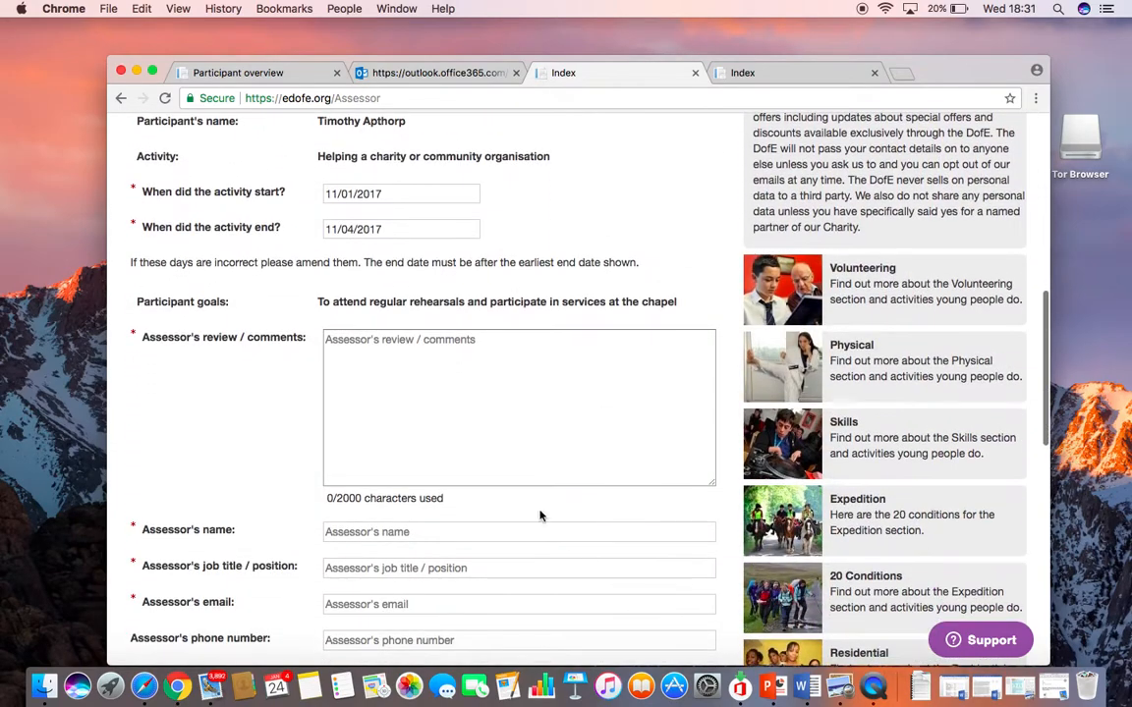
scroll(down, 3)
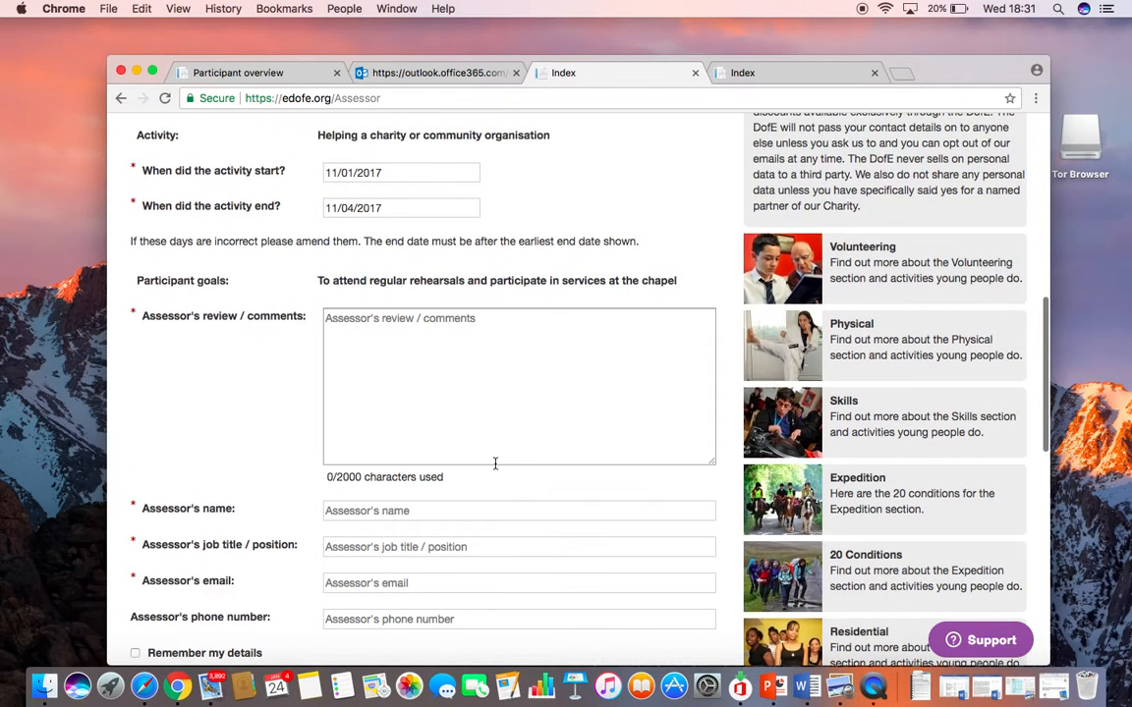
scroll(down, 3)
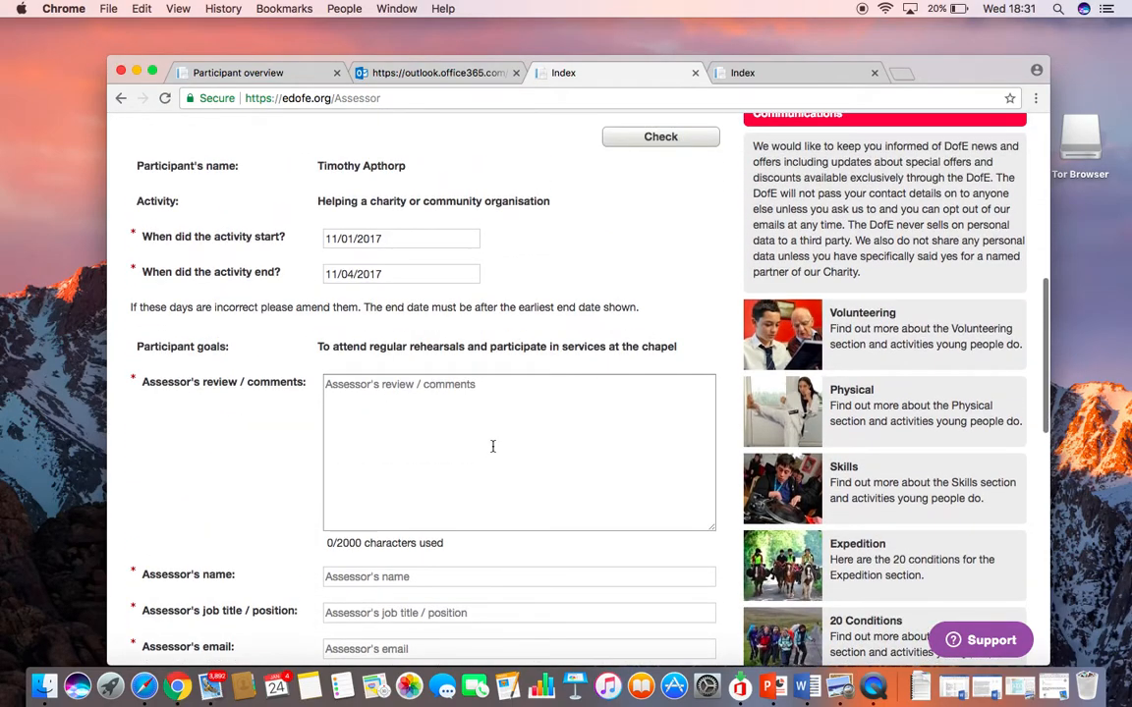
scroll(down, 3)
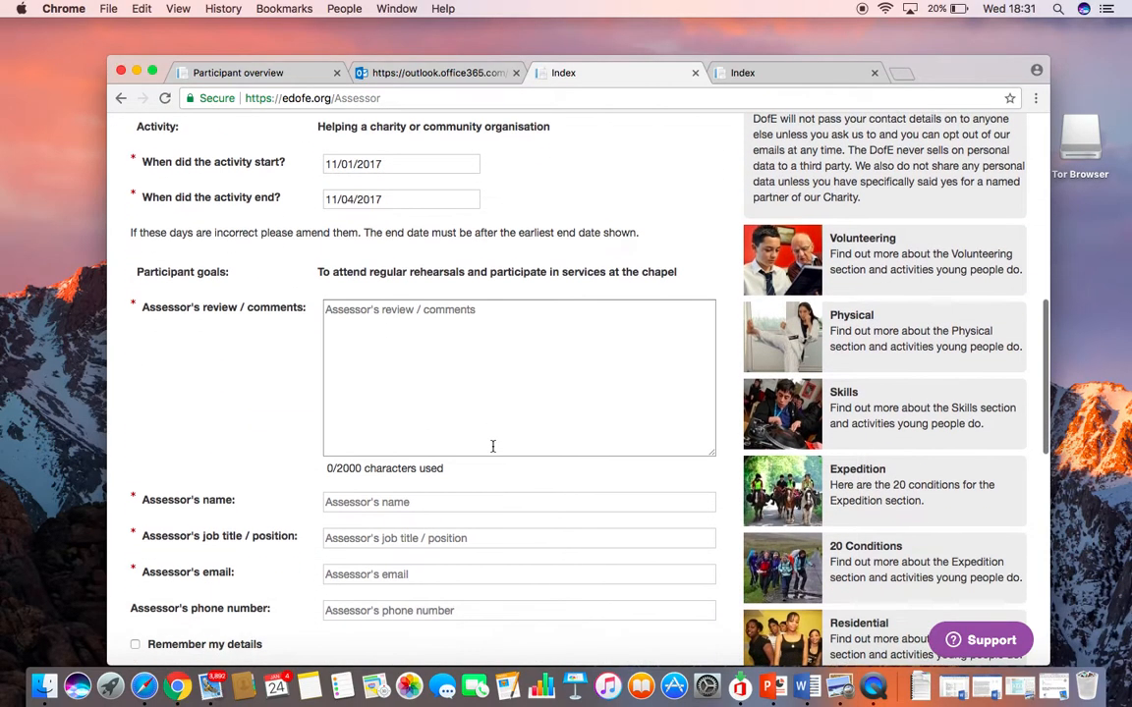
click(400, 164)
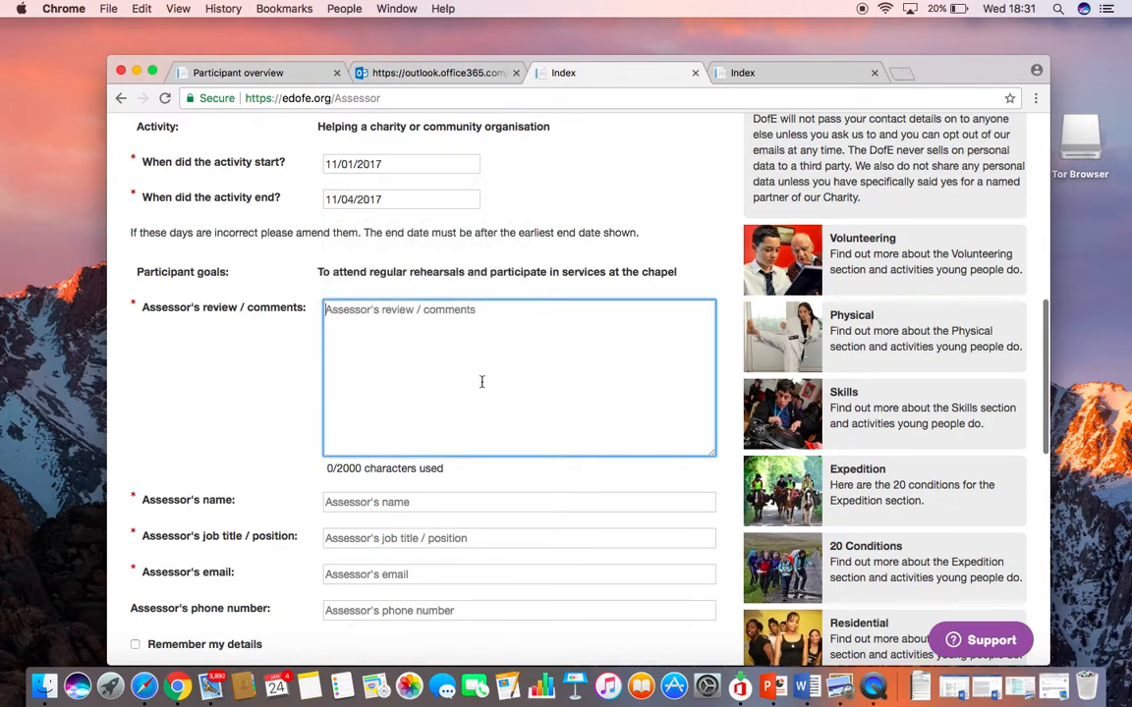
text(fnvnk)
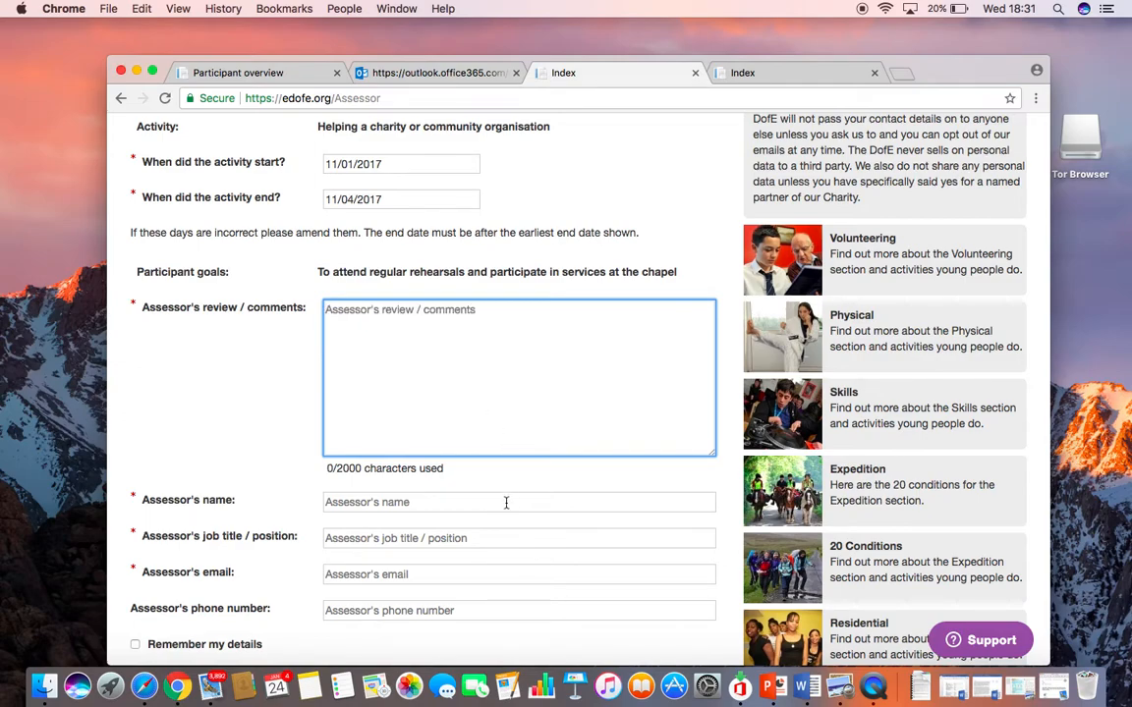
click(519, 539)
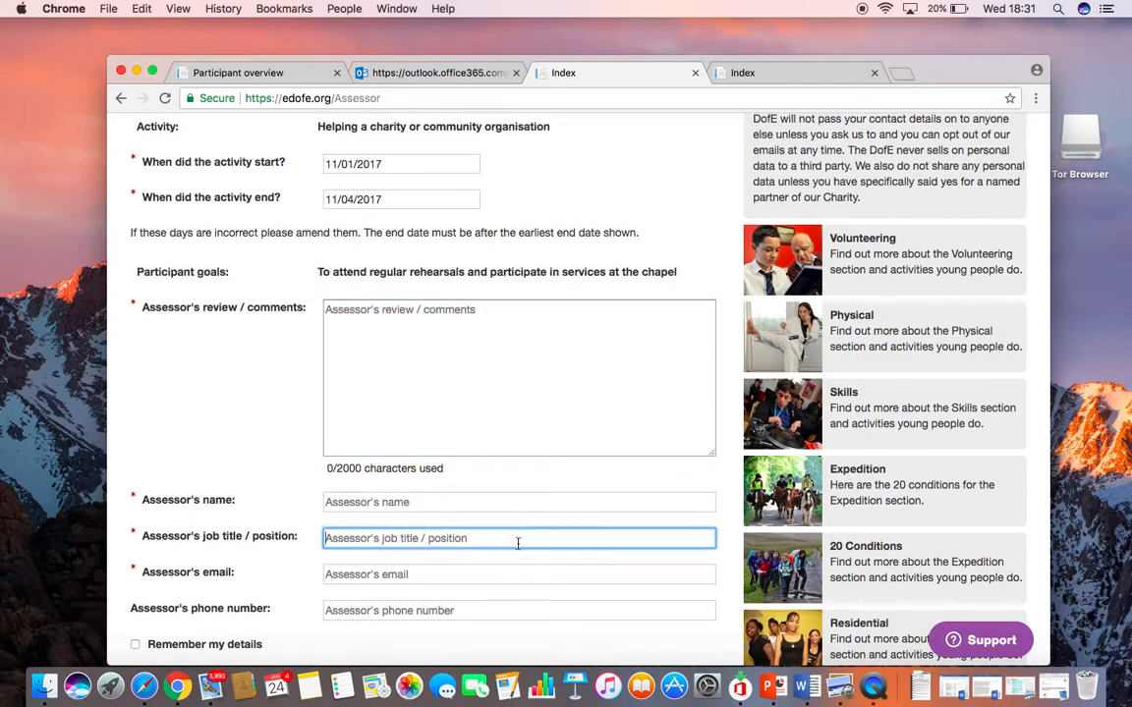
click(517, 575)
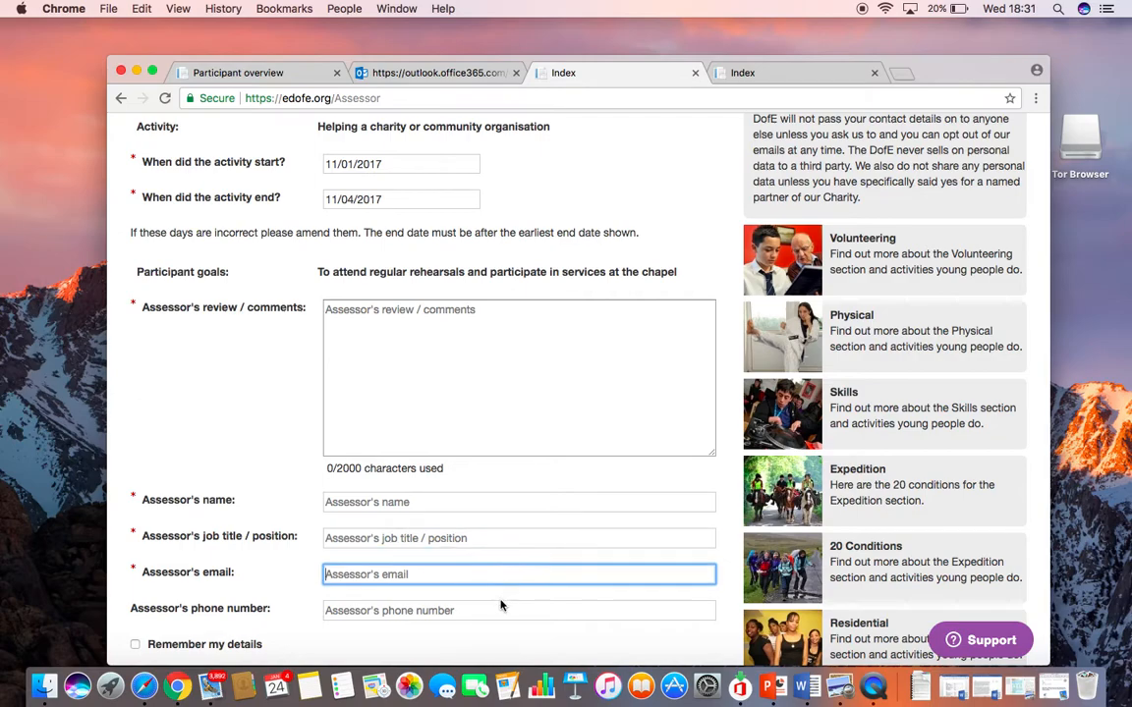
scroll(down, 3)
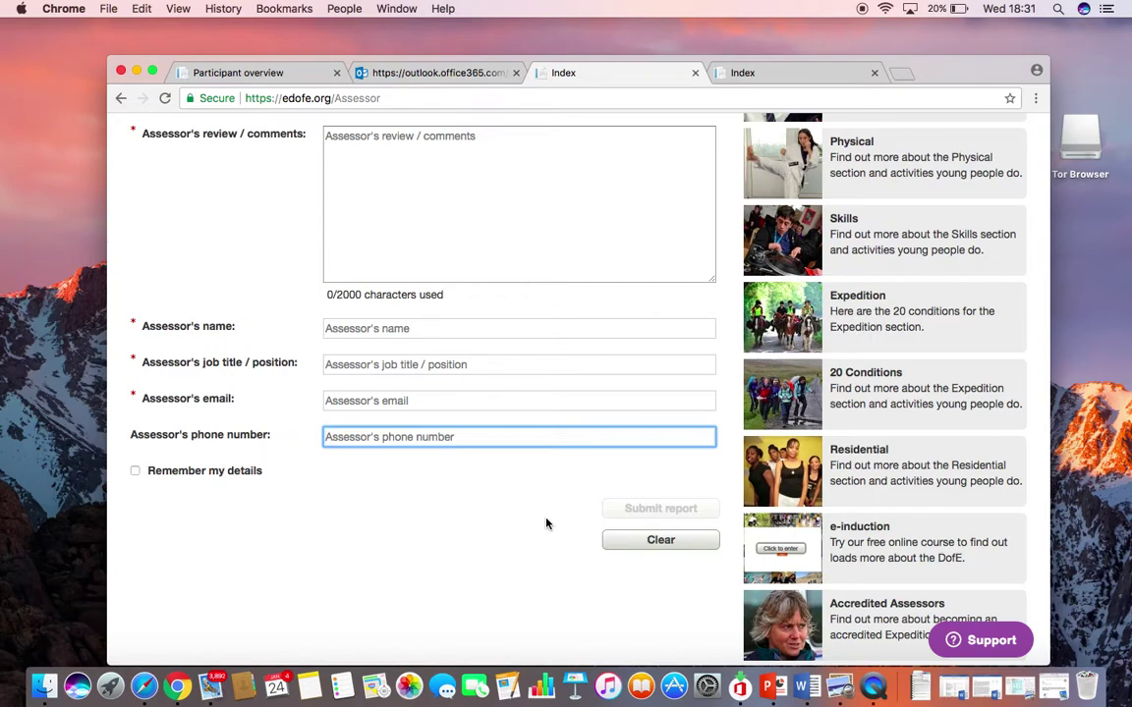
mouse_move(730, 604)
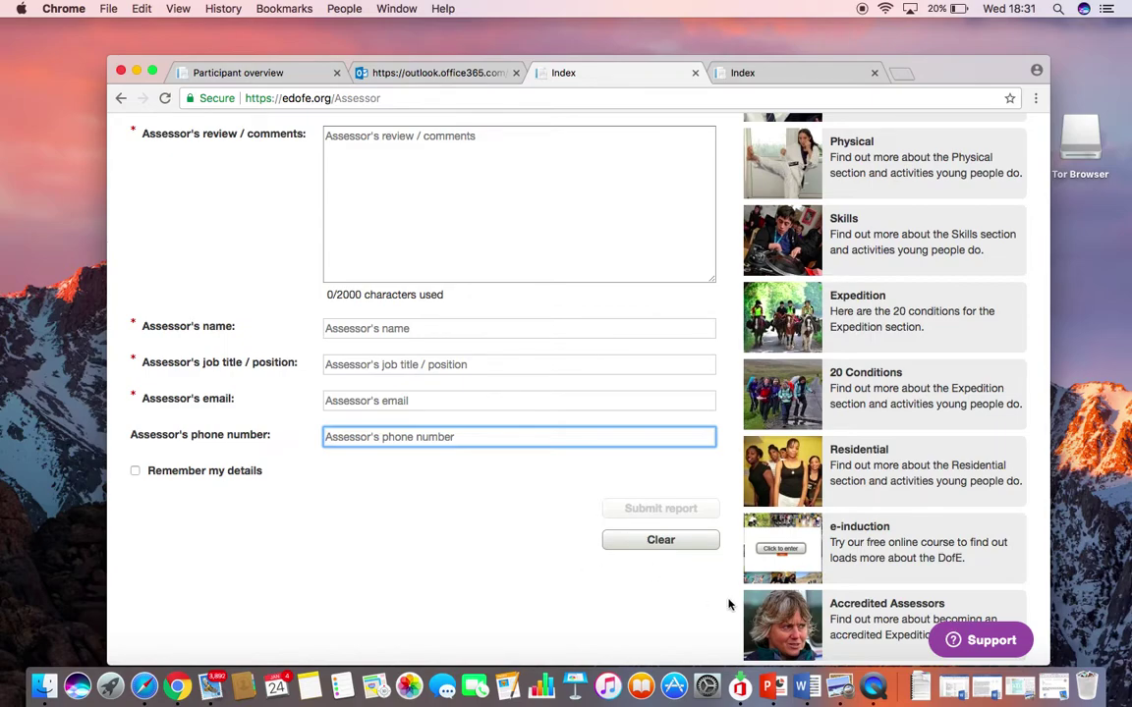